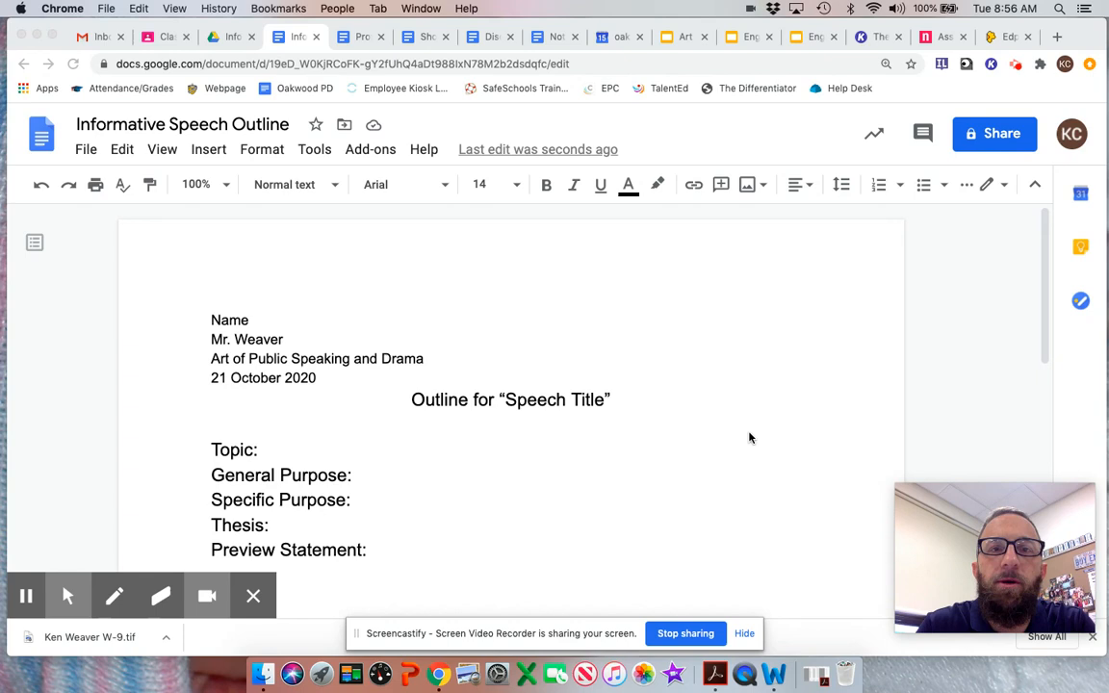
mouse_move(655, 435)
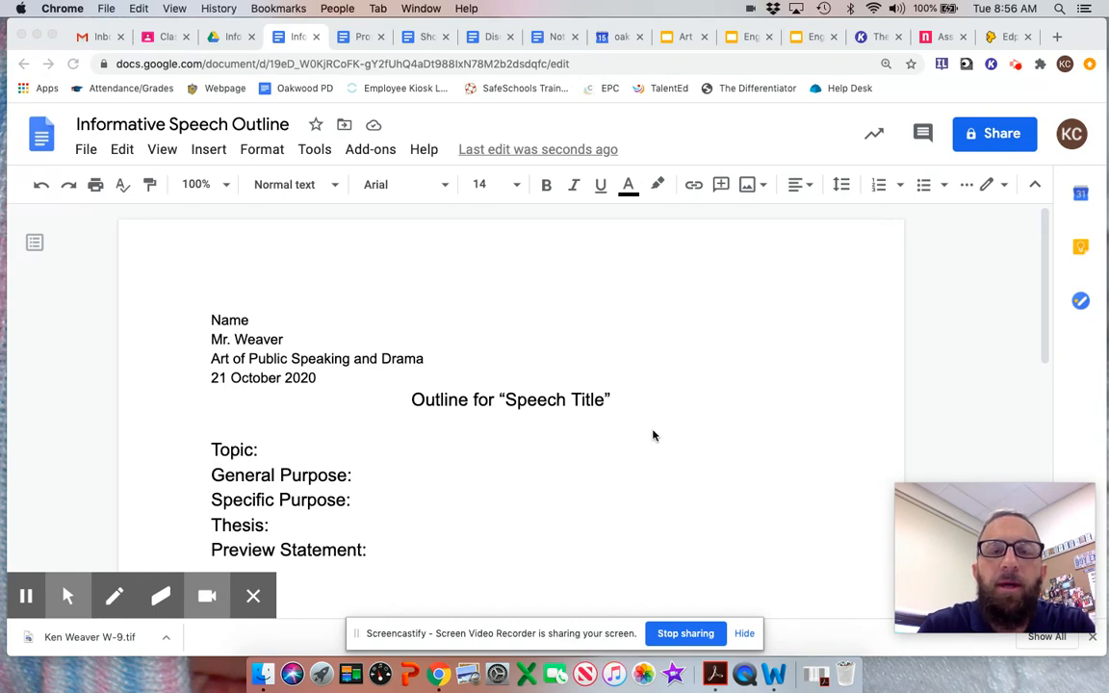
- Change the heading date's month from October to September, giving 21 September 2020
scroll(down, 3)
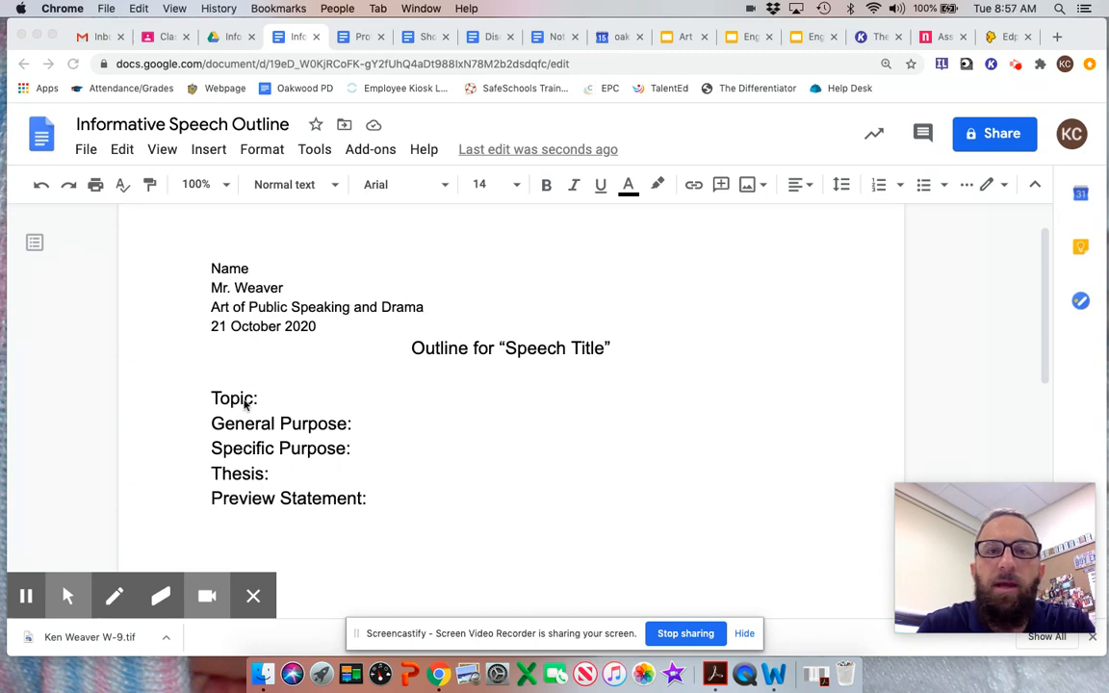
mouse_move(531, 474)
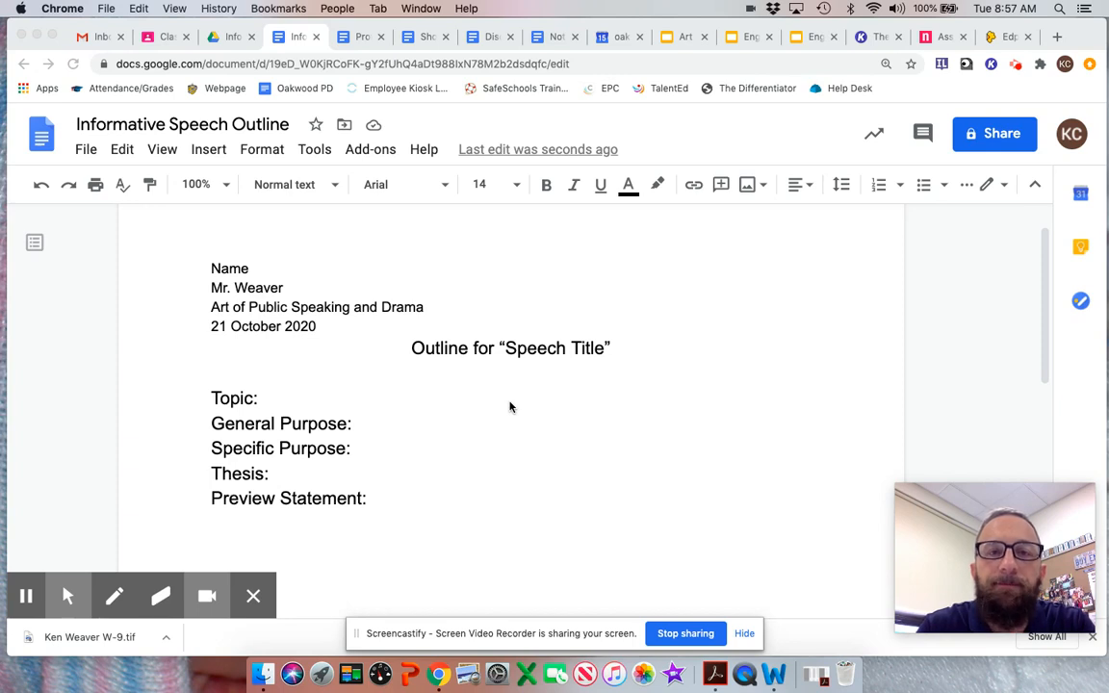
mouse_move(470, 468)
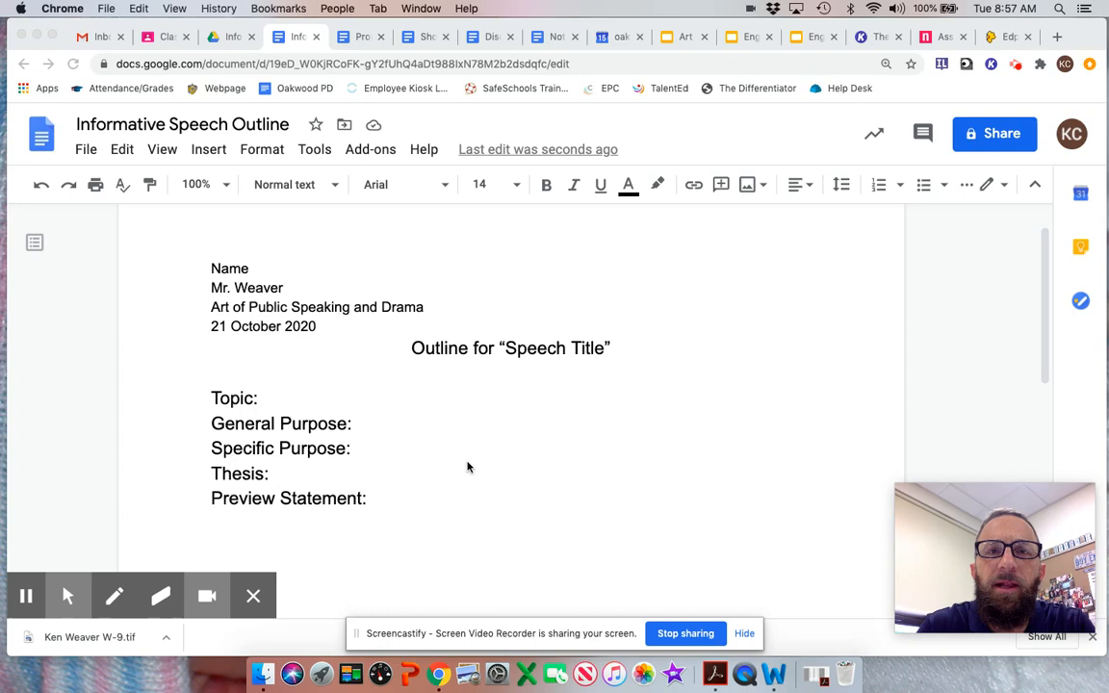
mouse_move(484, 466)
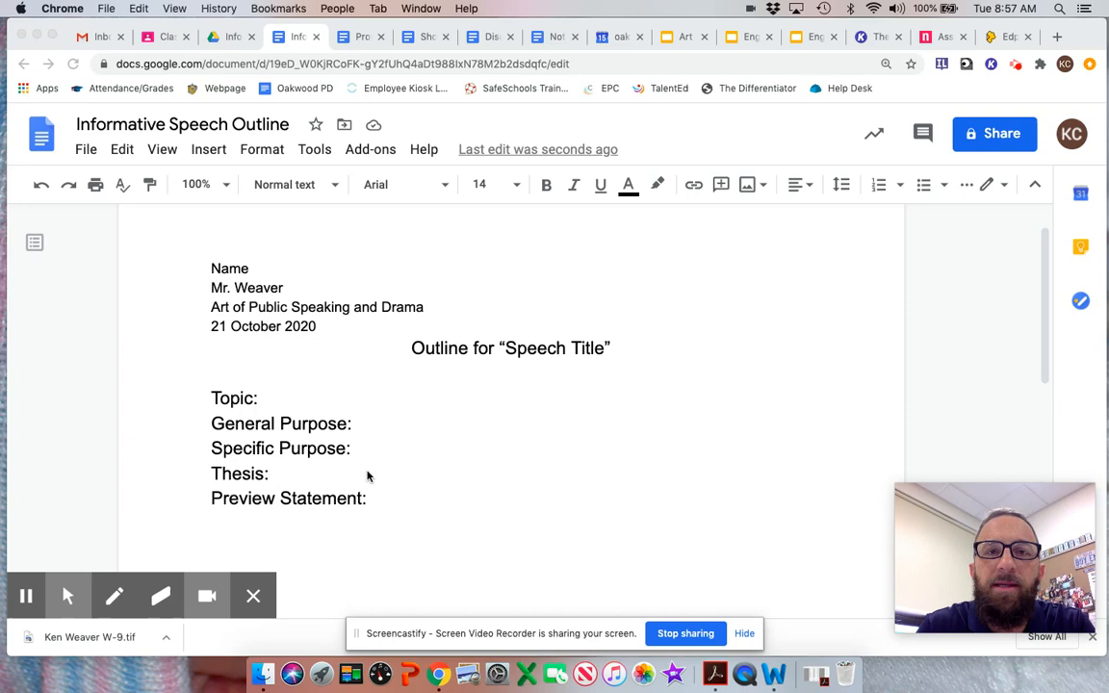
mouse_move(374, 449)
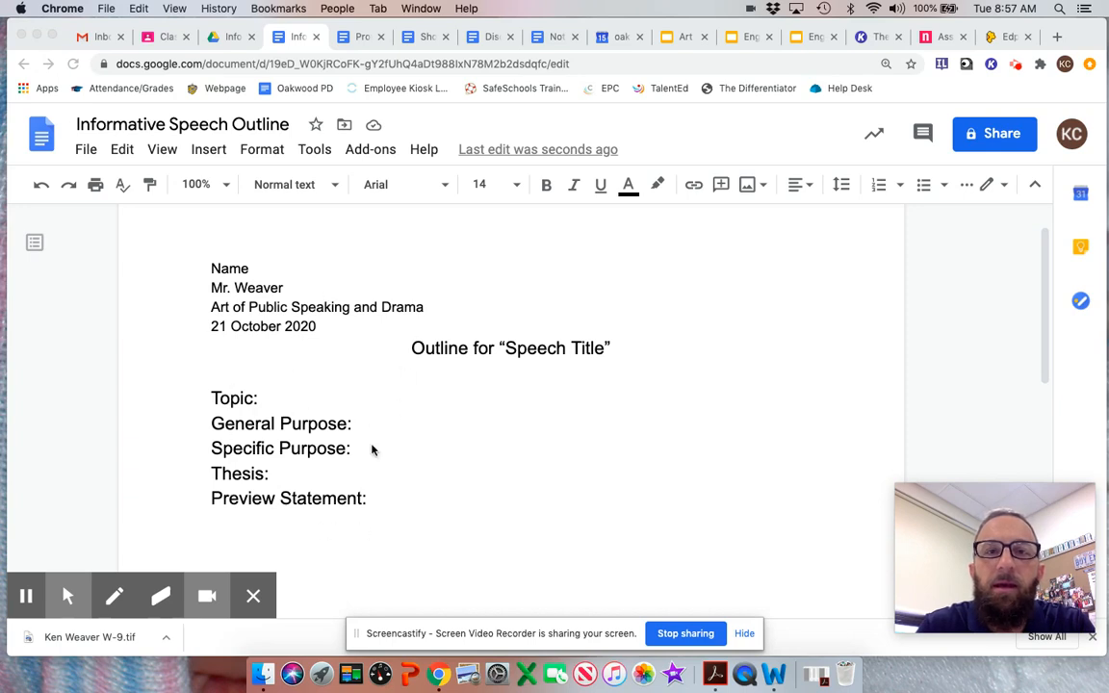
mouse_move(335, 254)
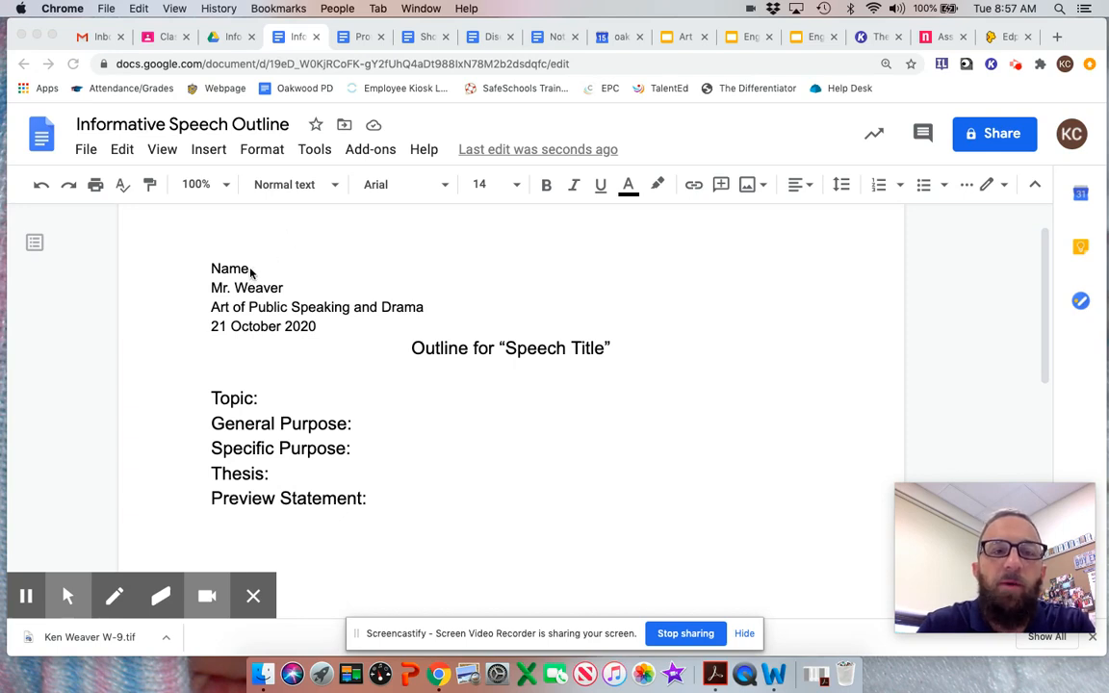
double_click(229, 268)
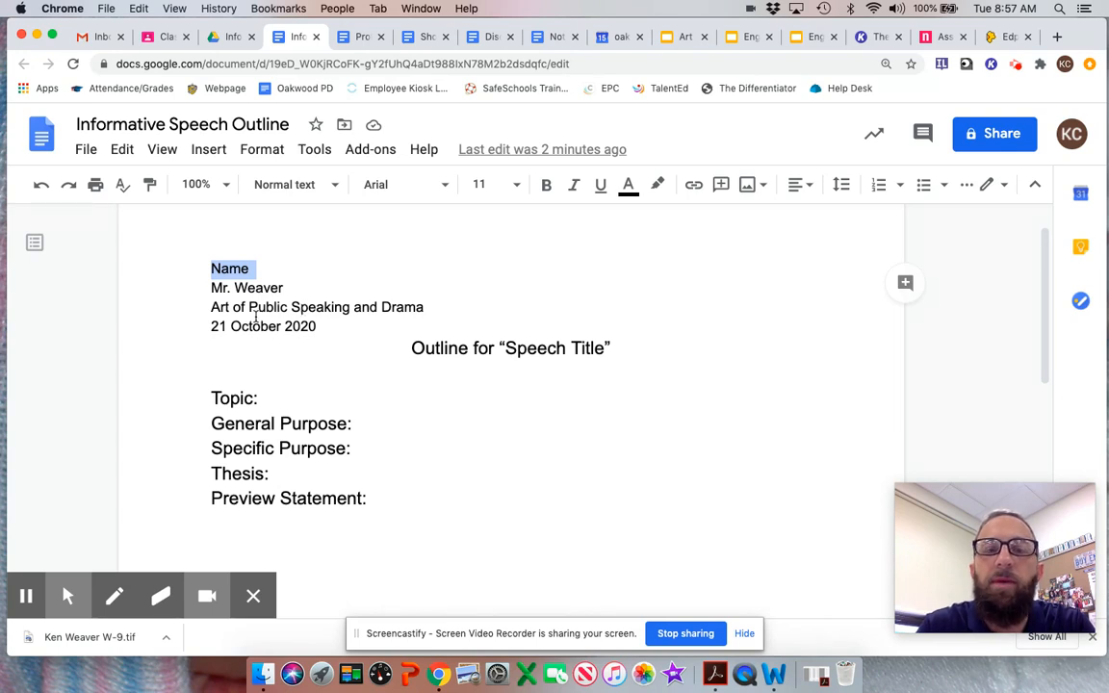
click(277, 325)
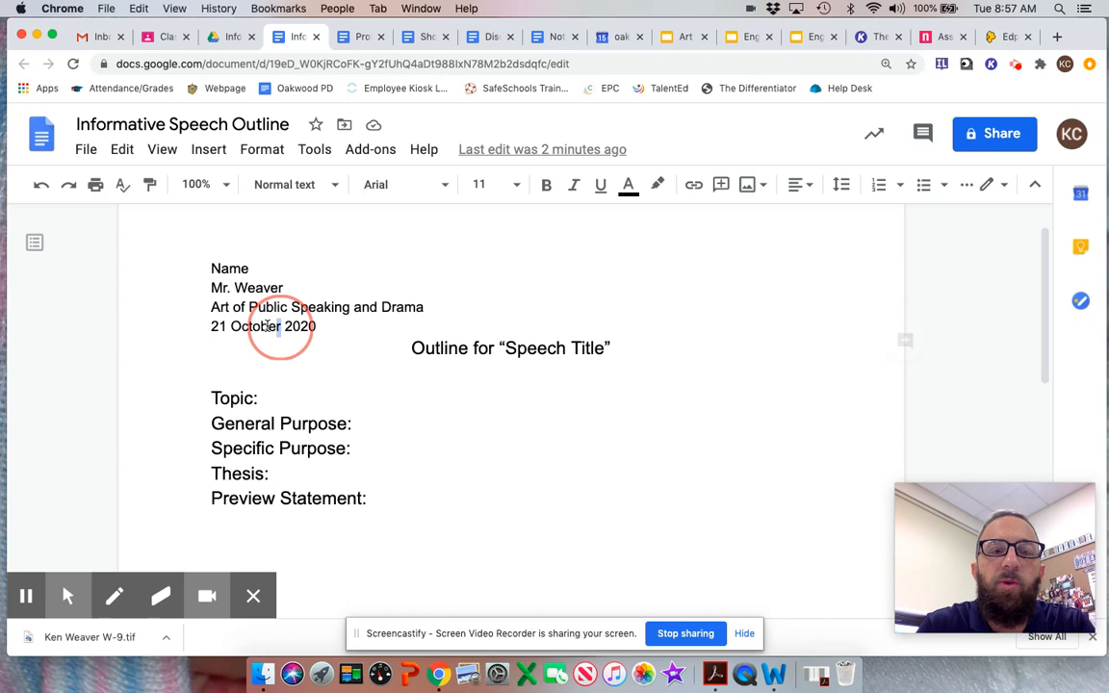
text(Septe)
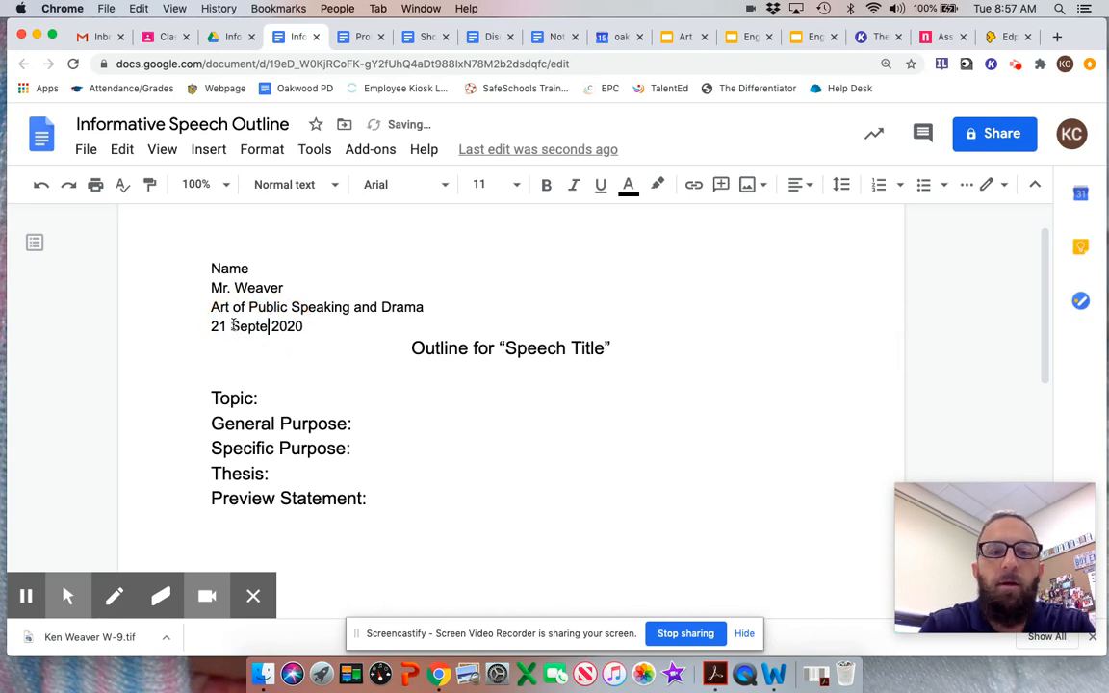
text(mber)
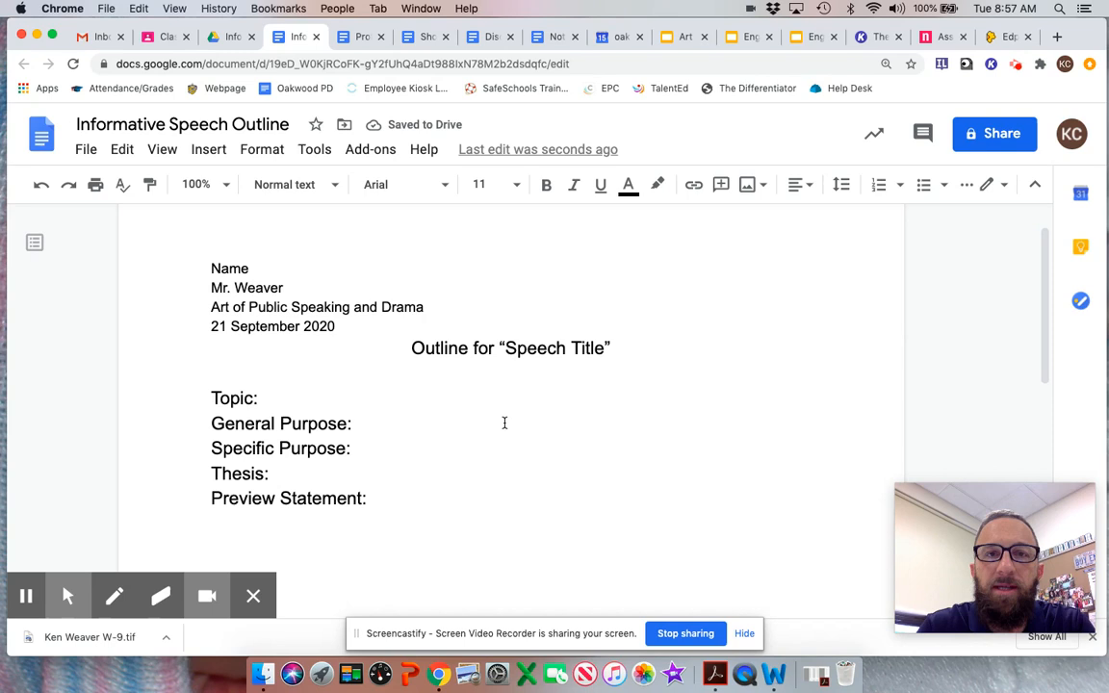
mouse_move(524, 362)
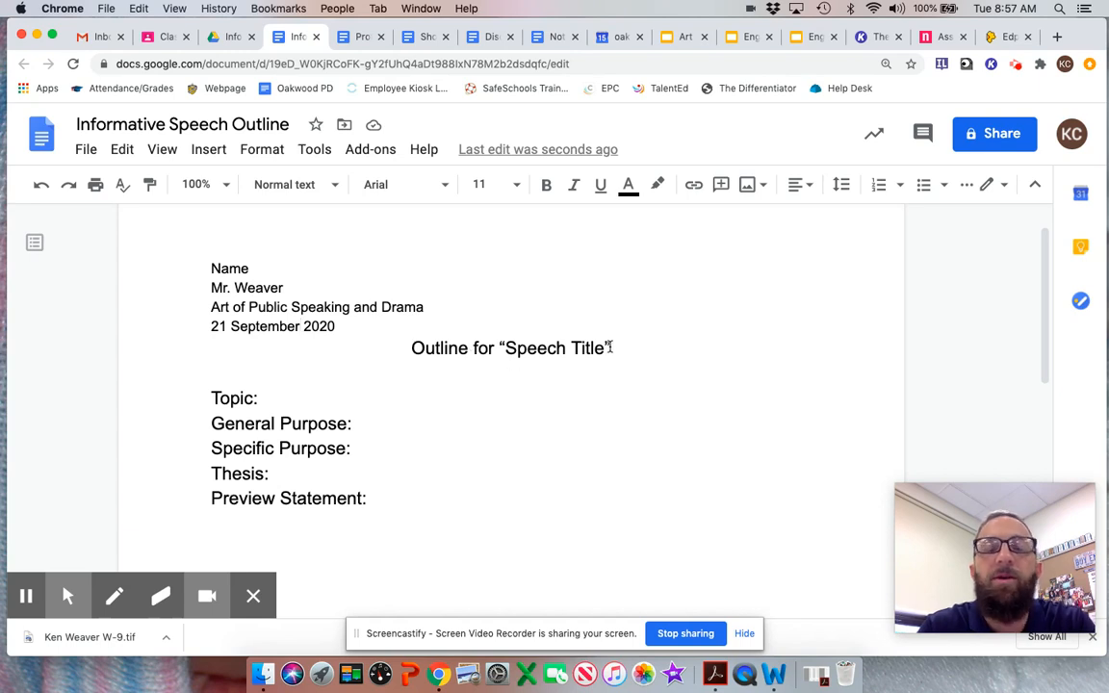
- Replace the quoted Speech Title placeholder with 'The World of Emus'
double_click(539, 349)
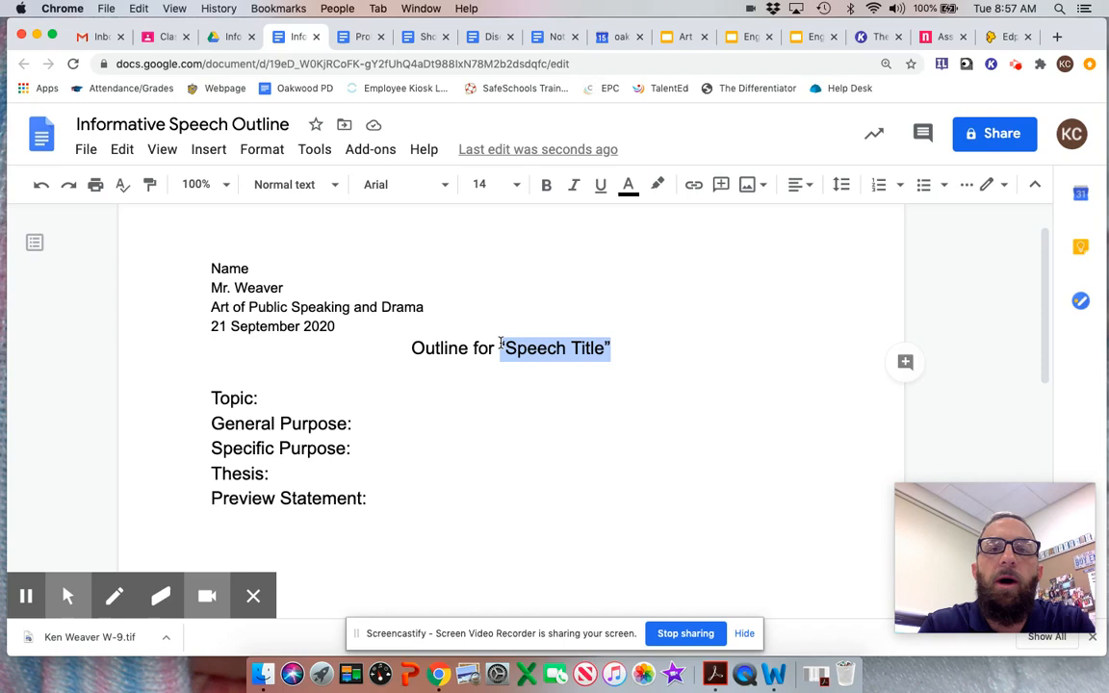
text(The)
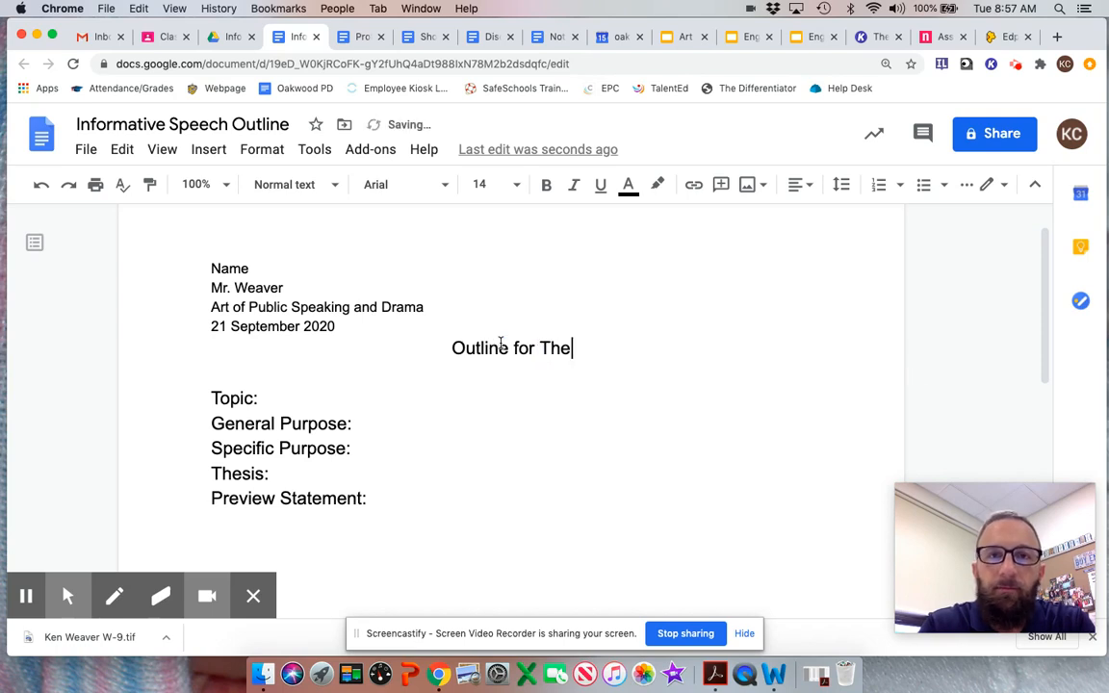
text(world of Emus)
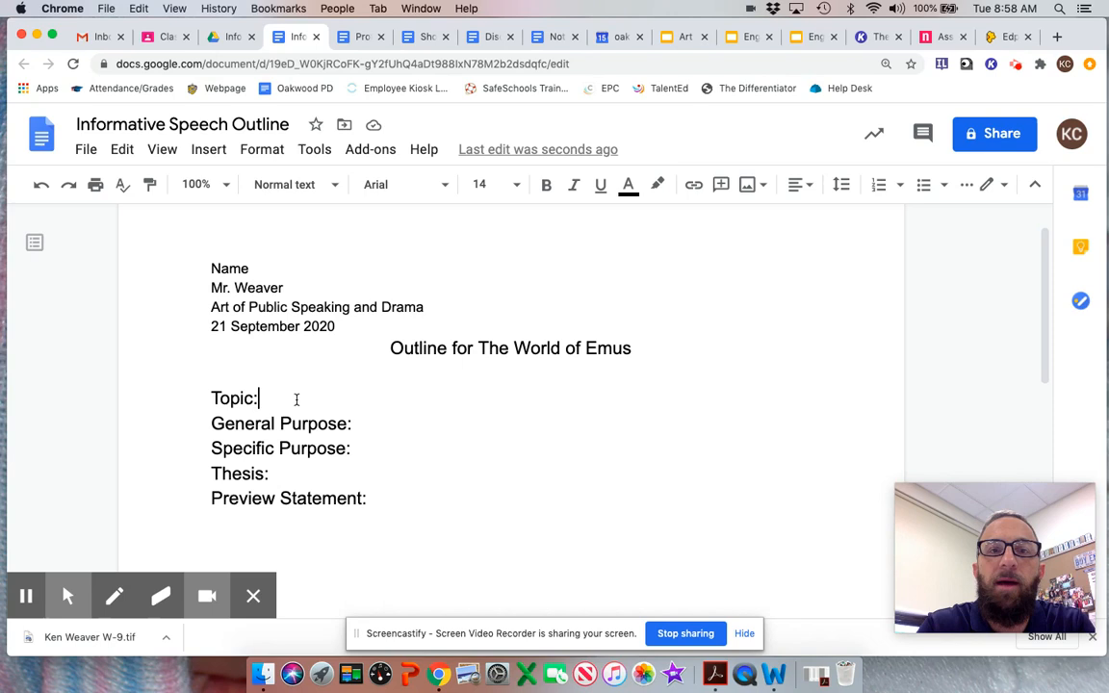
- Fill in Topic as 'Emus' and General Purpose as 'To inform the audience'
text(Emus)
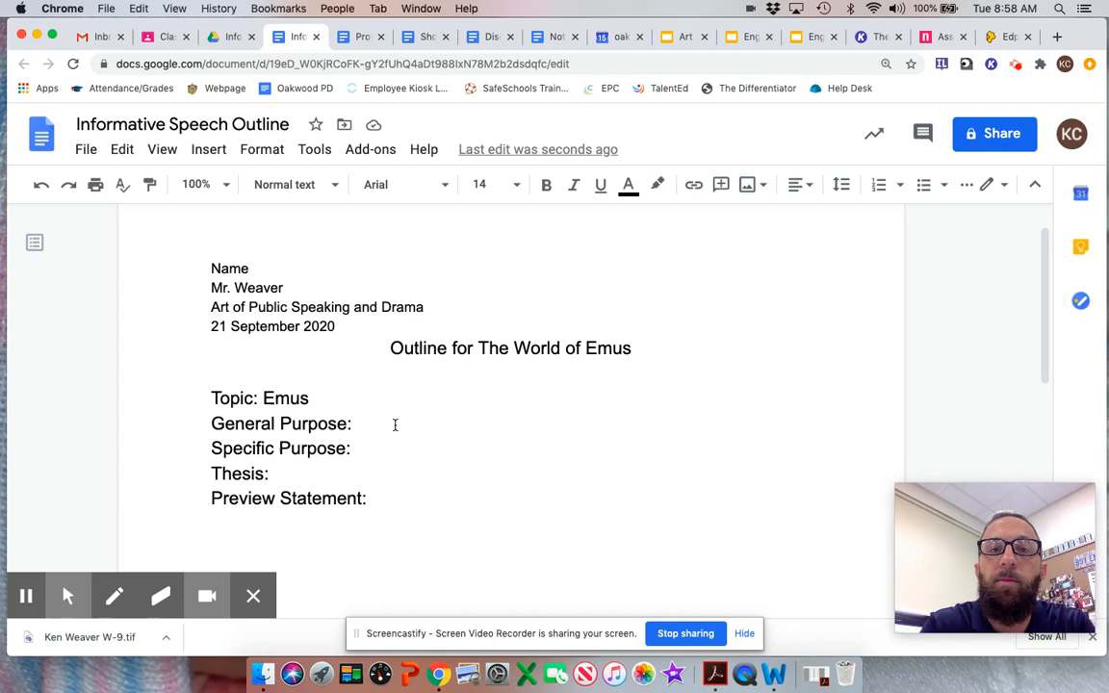
text(To inform the audience)
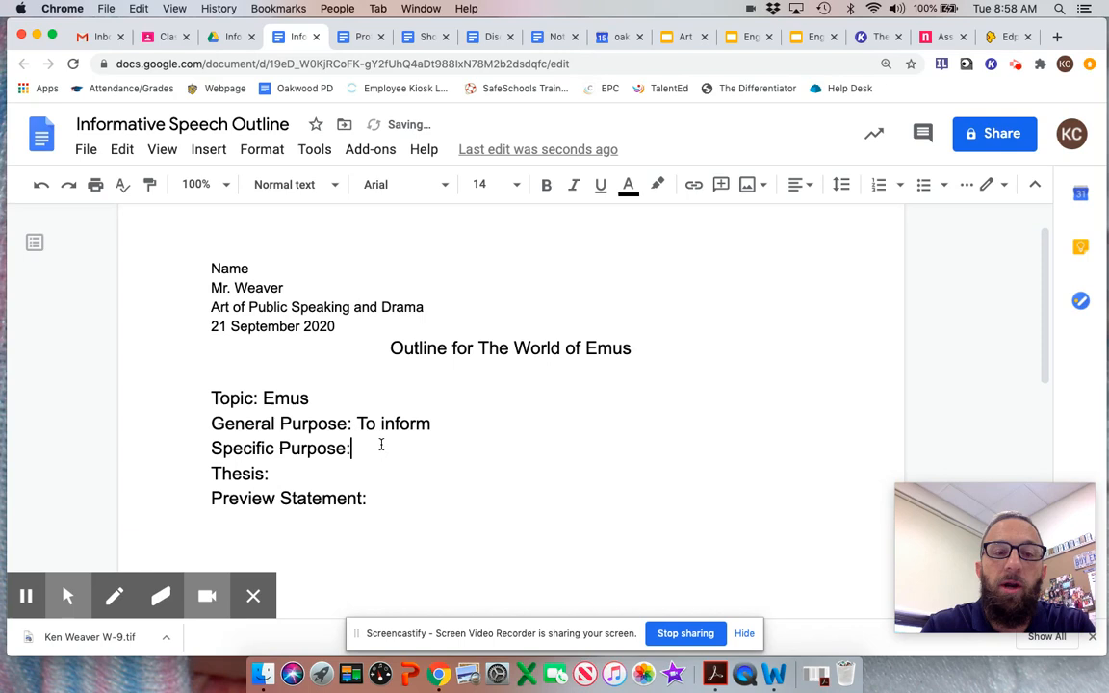
text(" ")
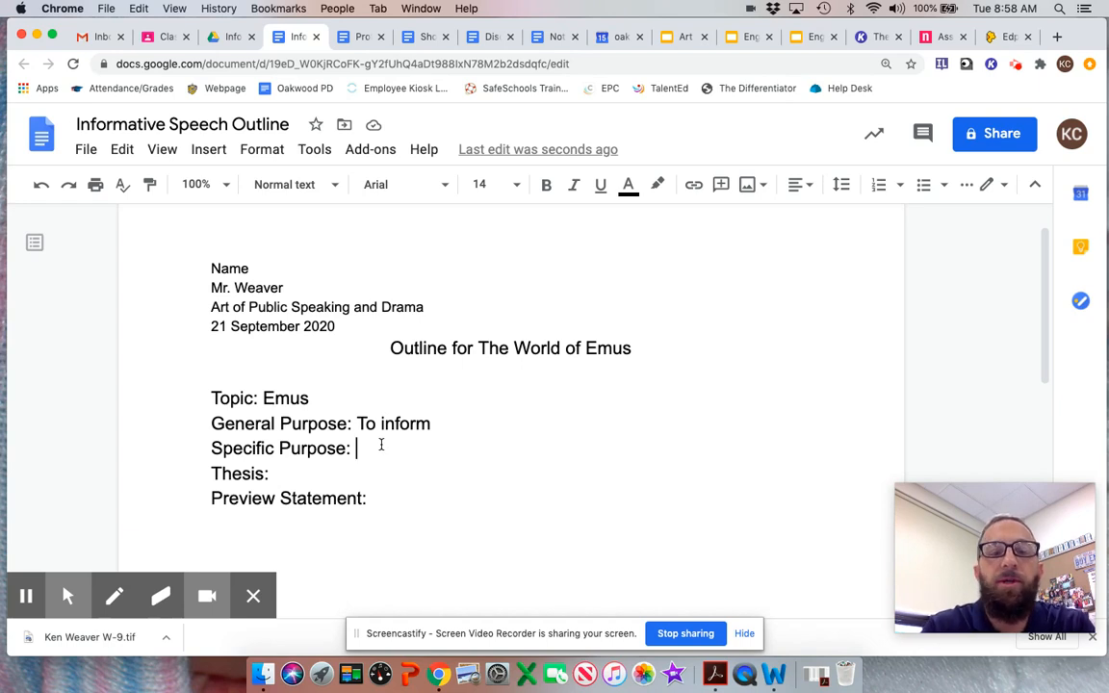
text(To inform the audience)
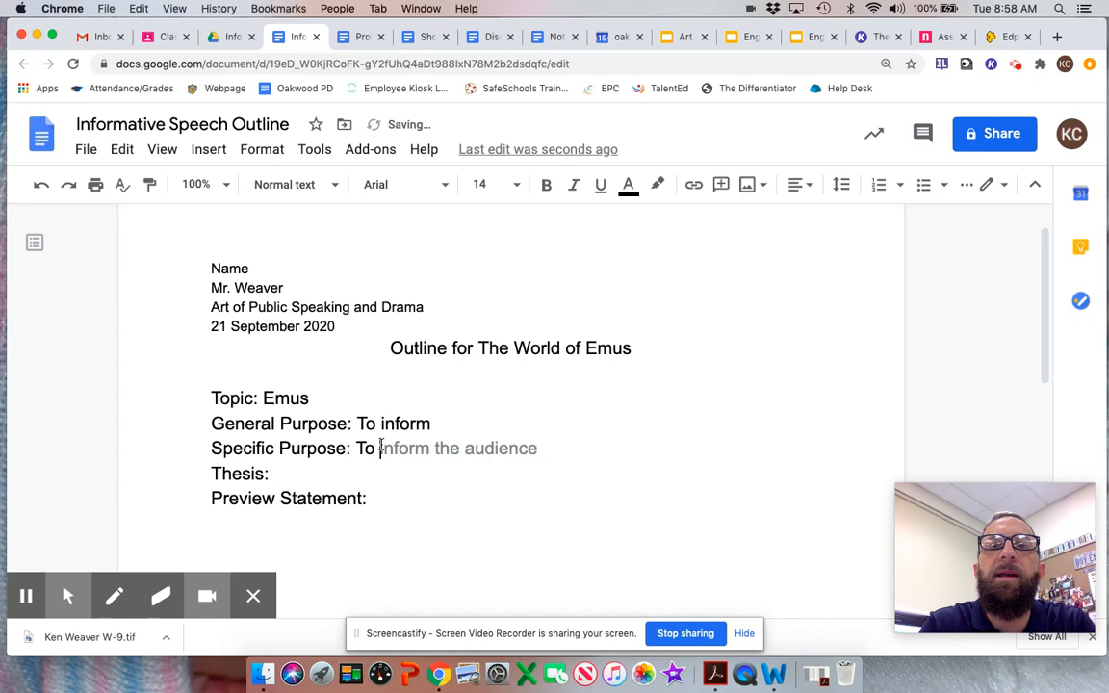
- Fill in Specific Purpose: 'To explain the benefits and uses of emus'
text(explain)
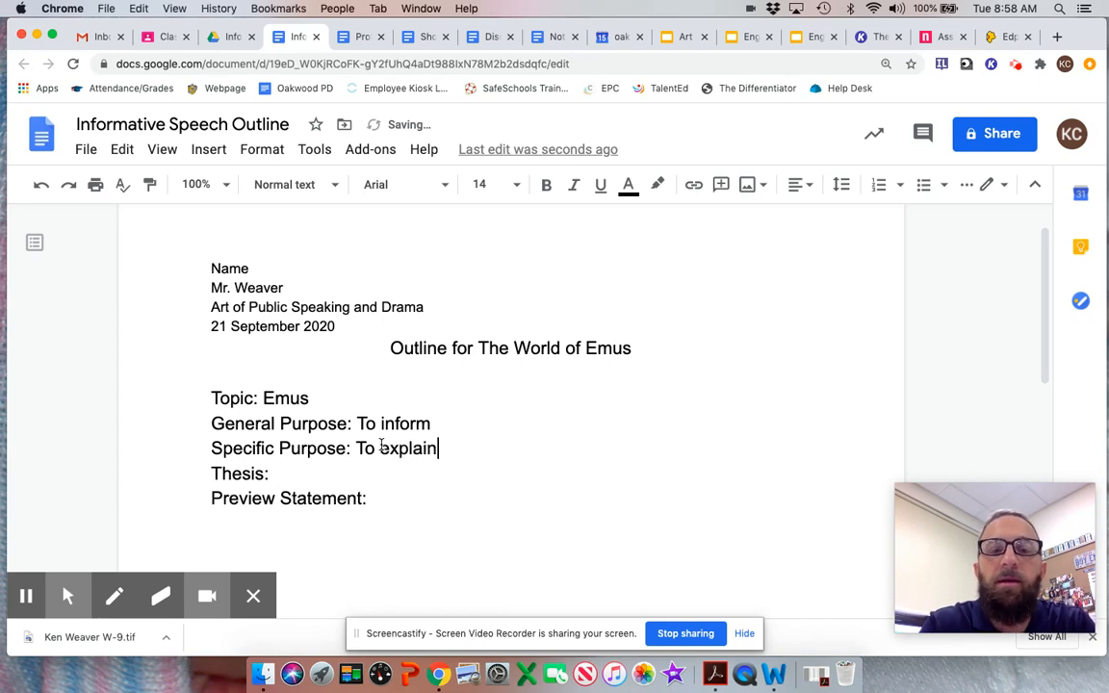
text(the)
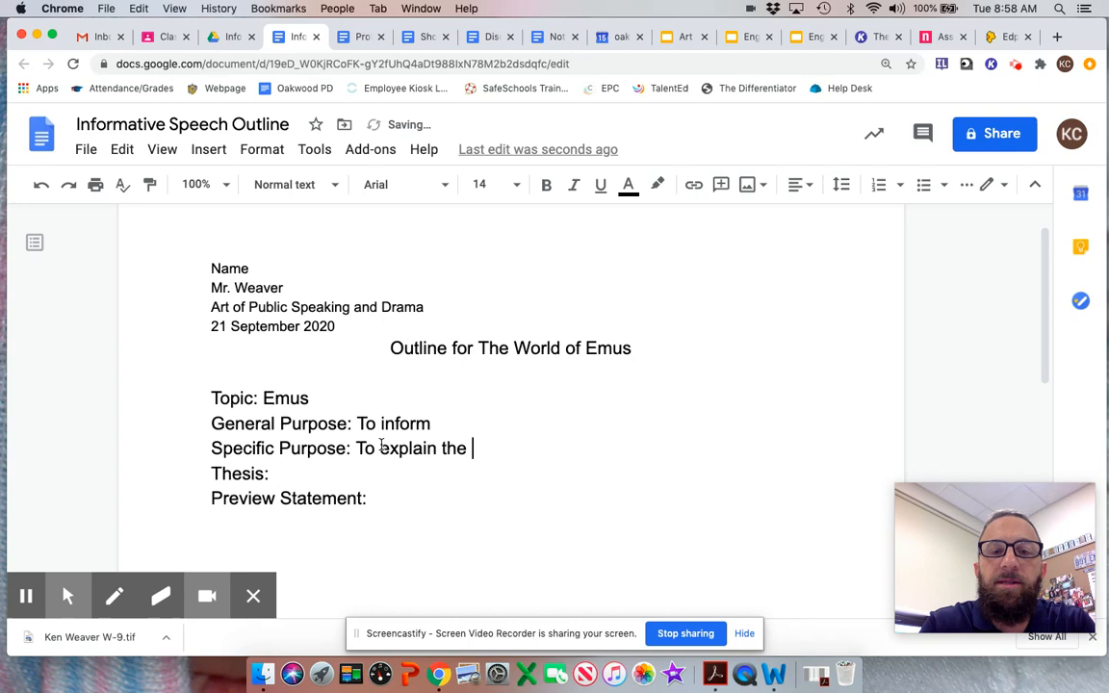
text(benefits of)
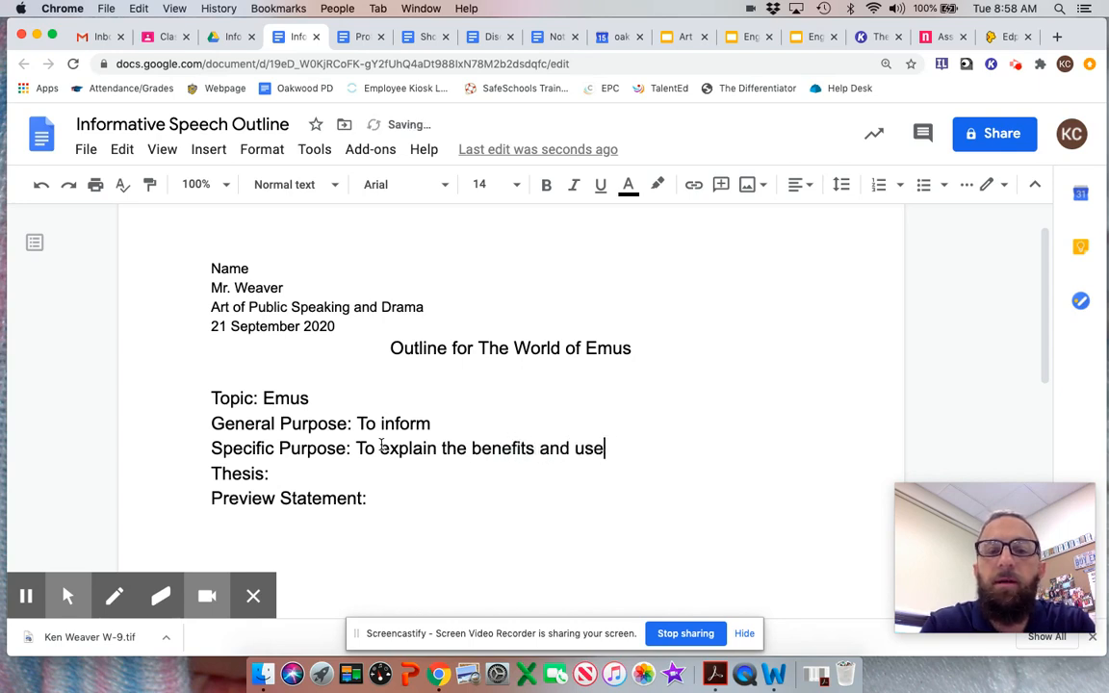
text(s of emus)
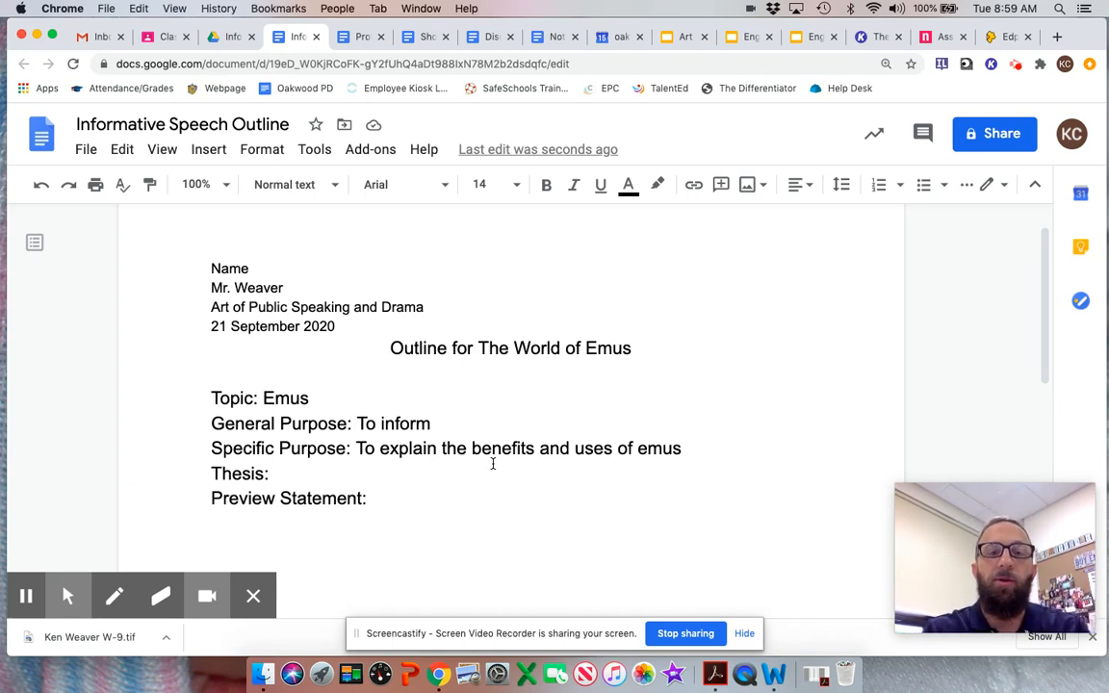
- Write the Thesis: 'Today, I am going to elaborate on some of the more important uses and benefits of emus.'
text(Tody)
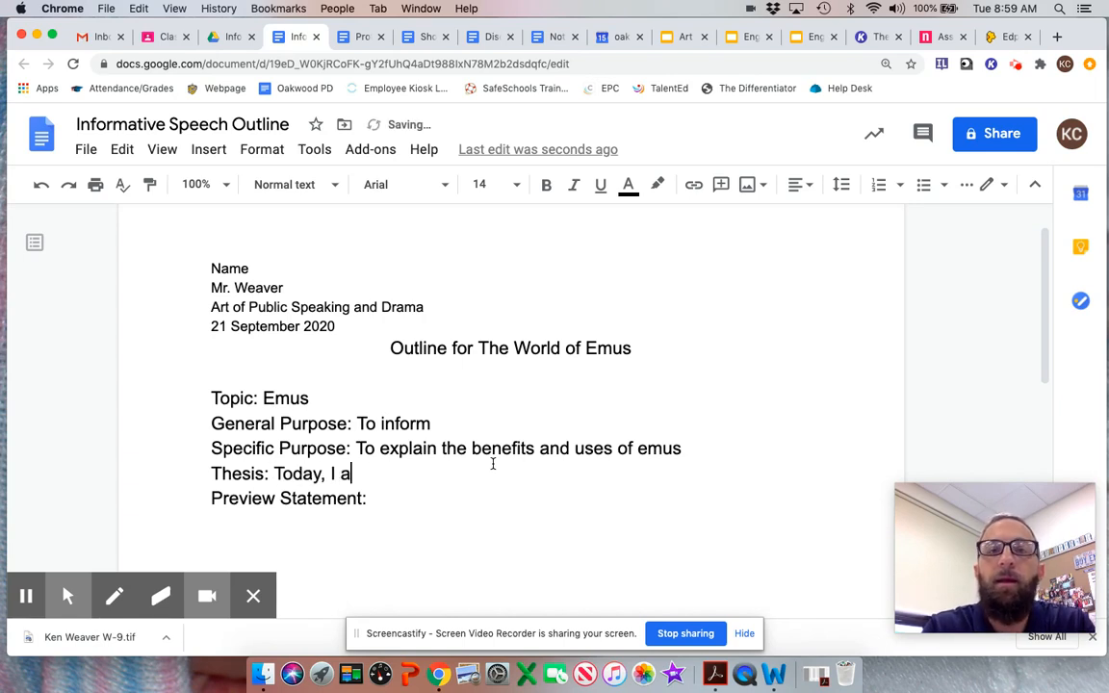
text(m going to)
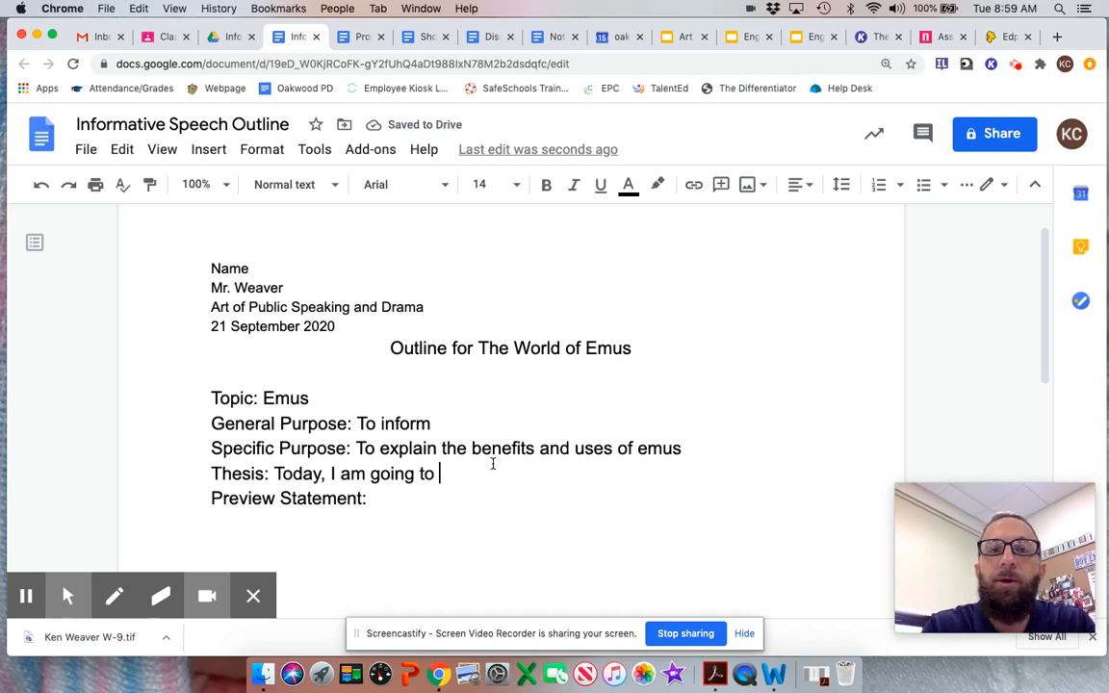
text(ellaborate)
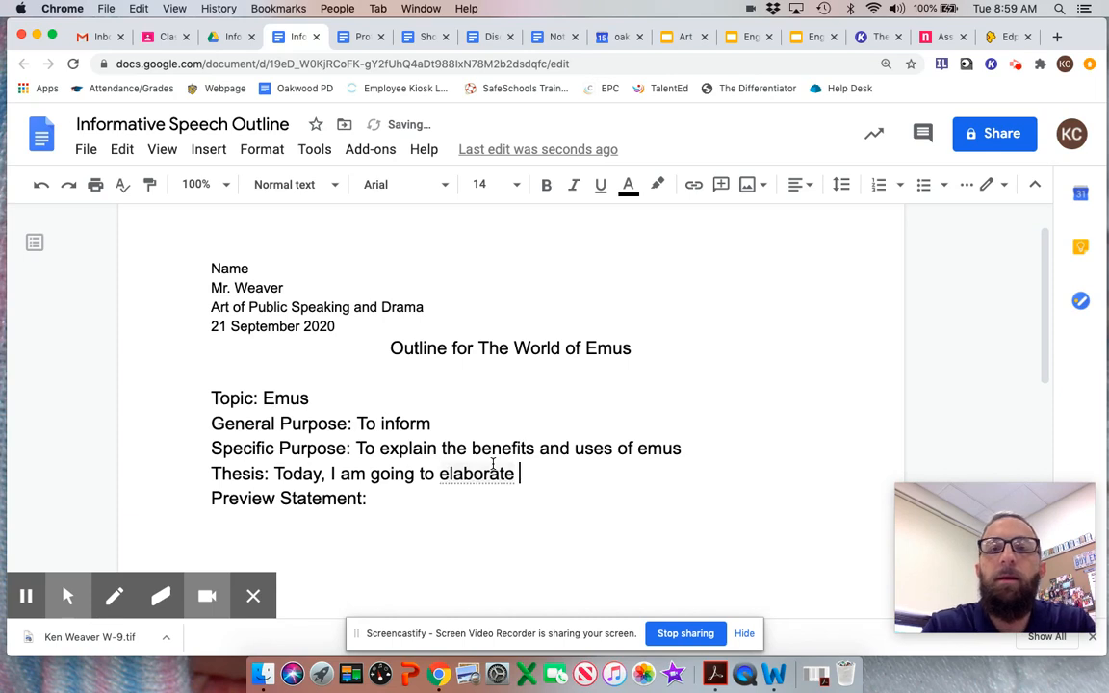
text(on some of the)
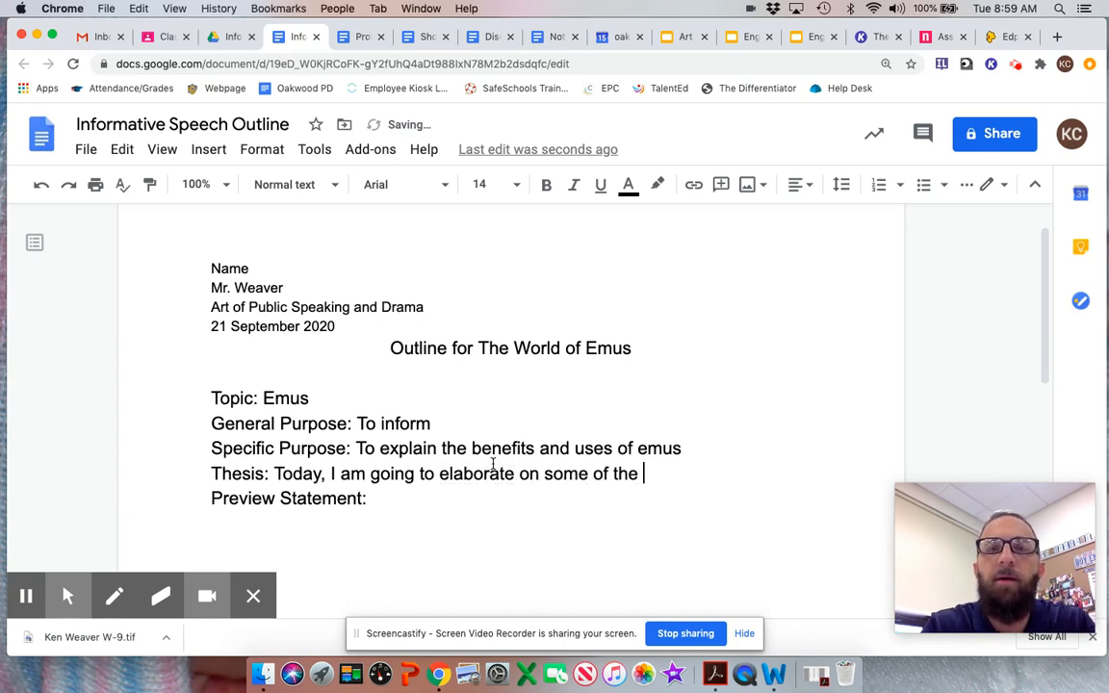
text(more important)
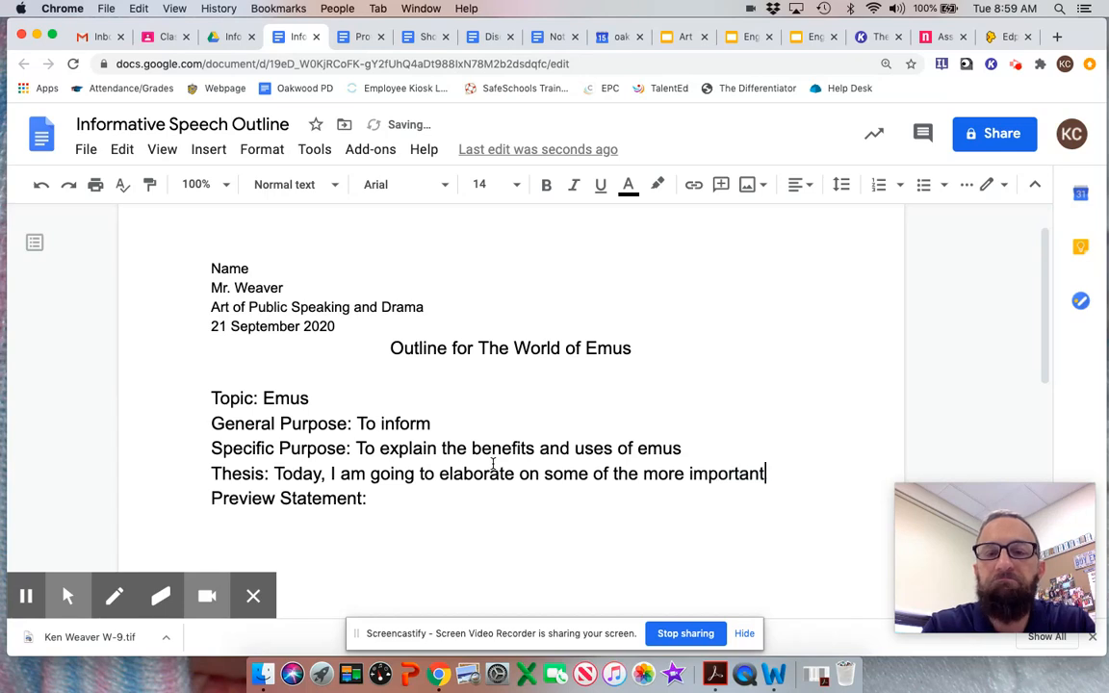
text(uses)
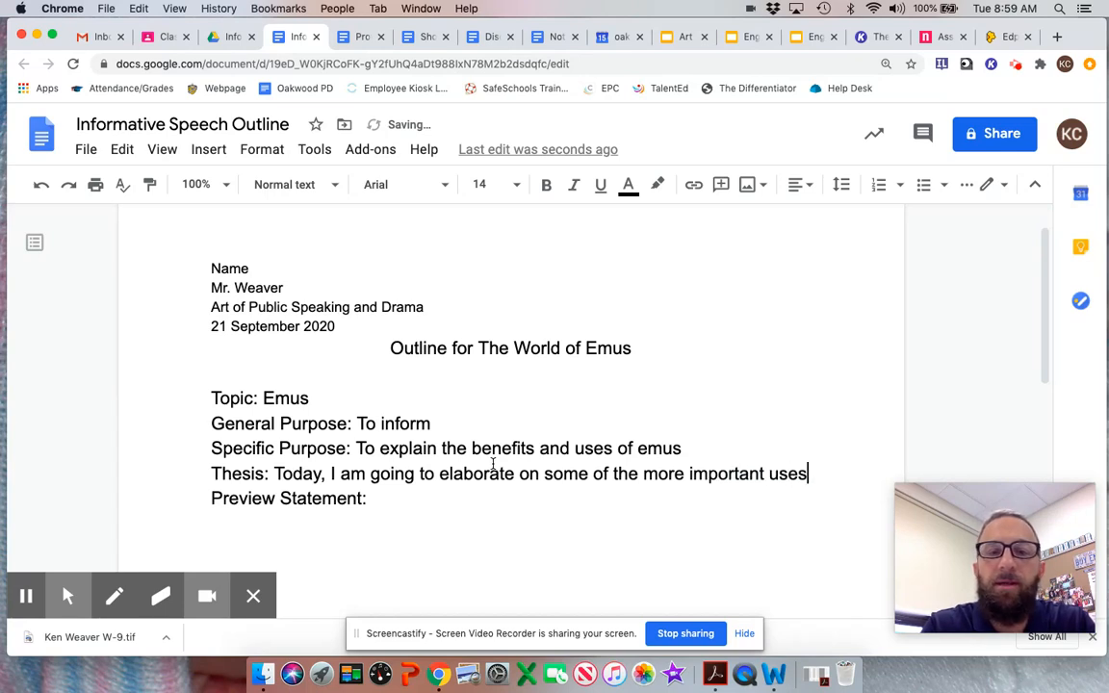
text(and benefits of)
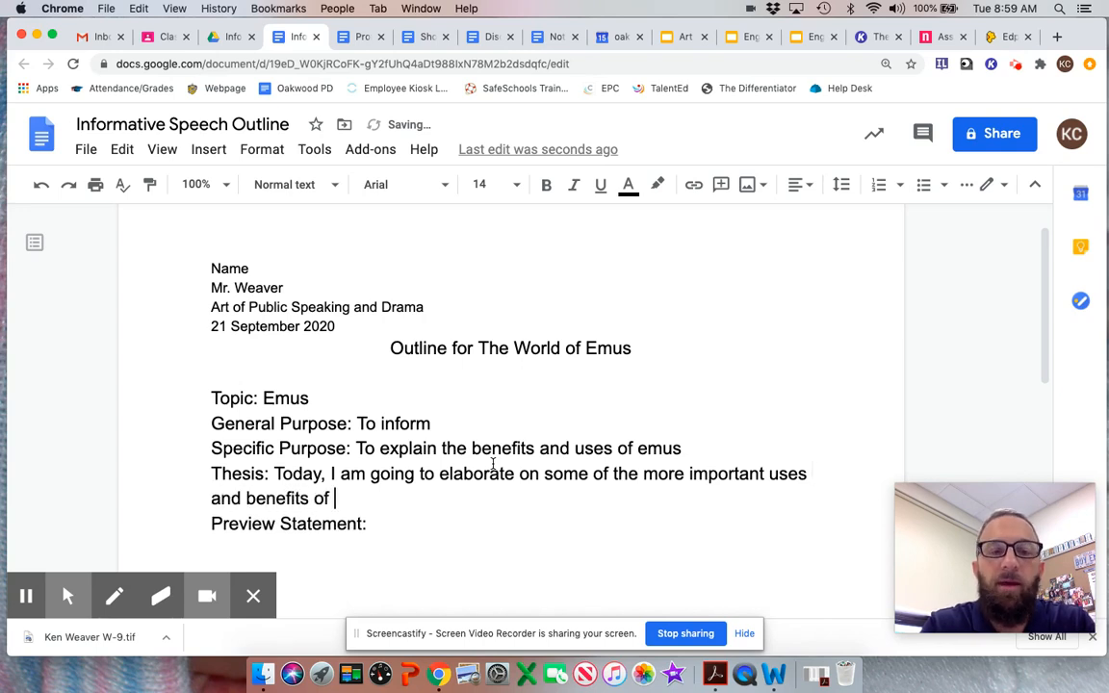
text(emus)
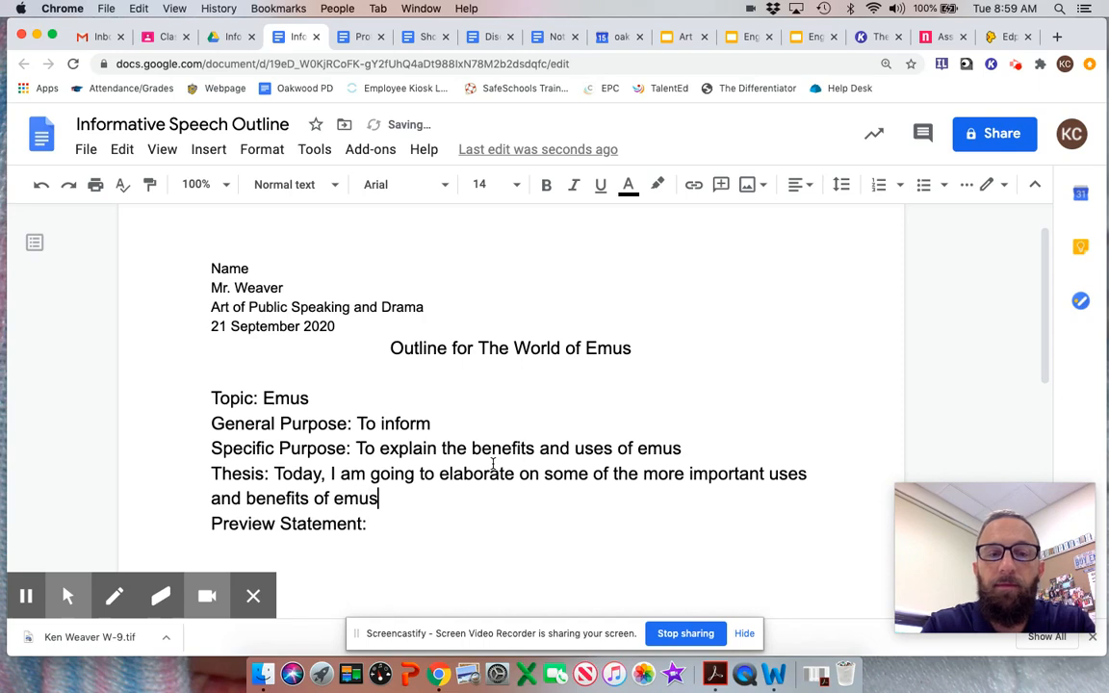
text(.)
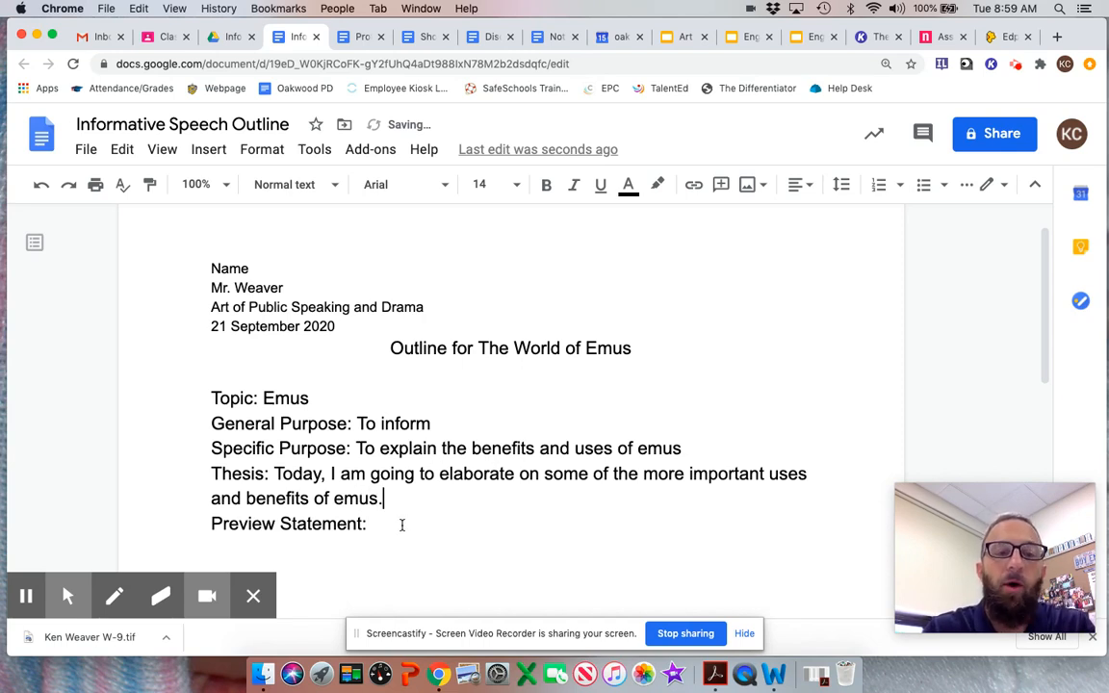
text(n)
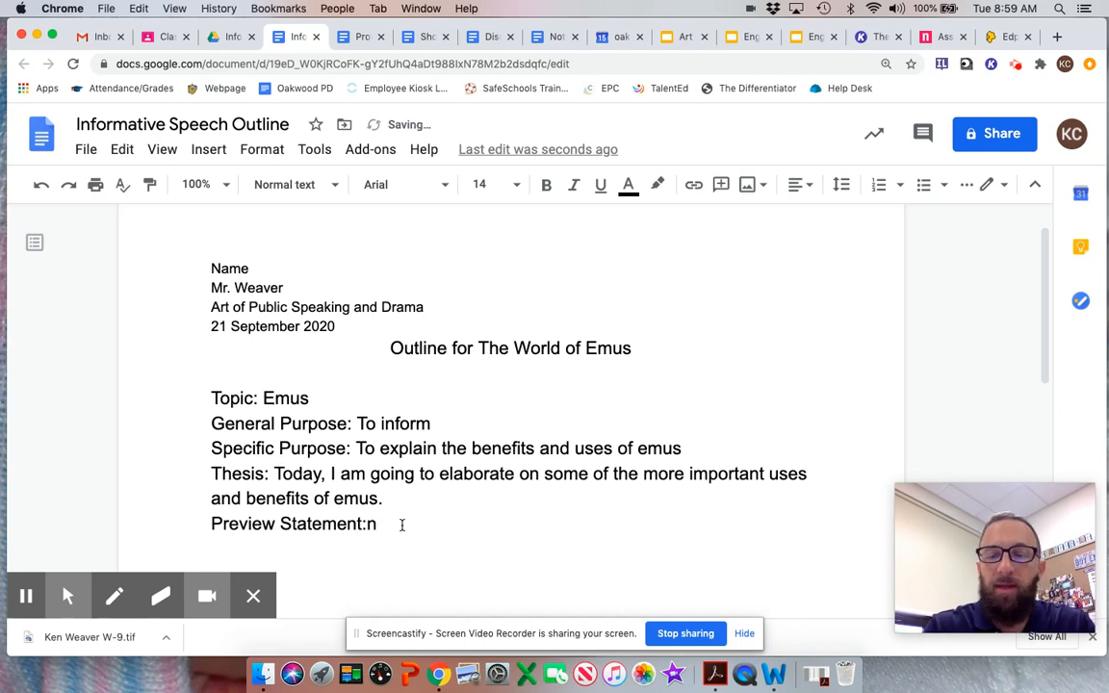
- Write the Preview Statement: 'I will focus on the meat, oil, and leather that you can glean from the emu.'
key(Backspace)
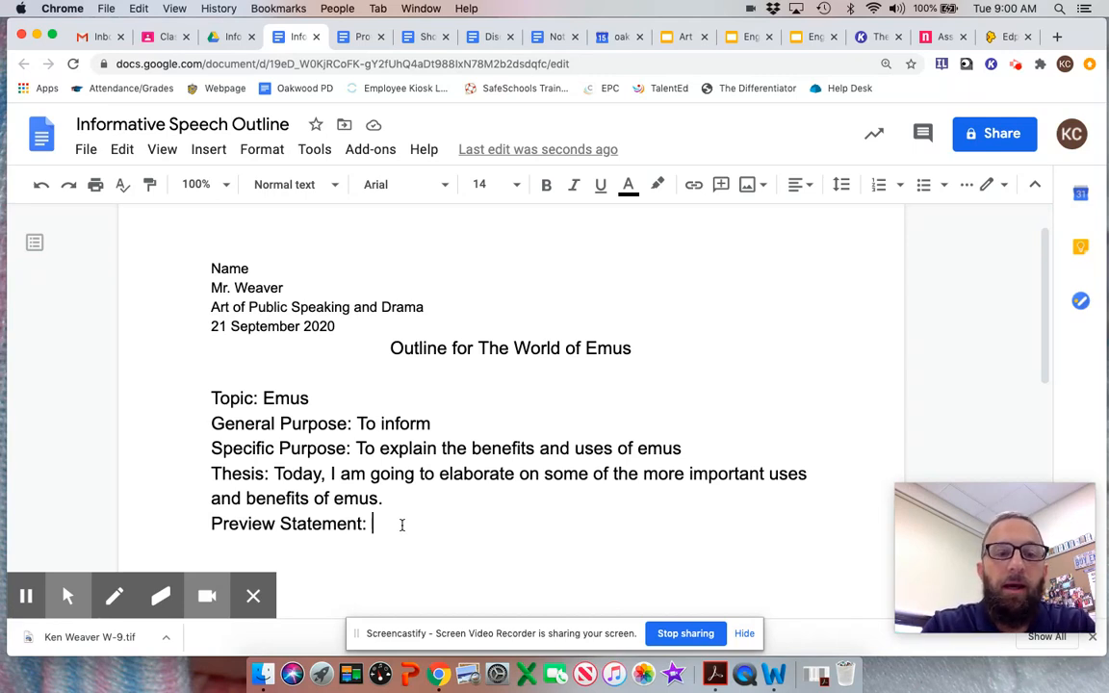
text(I will talk about)
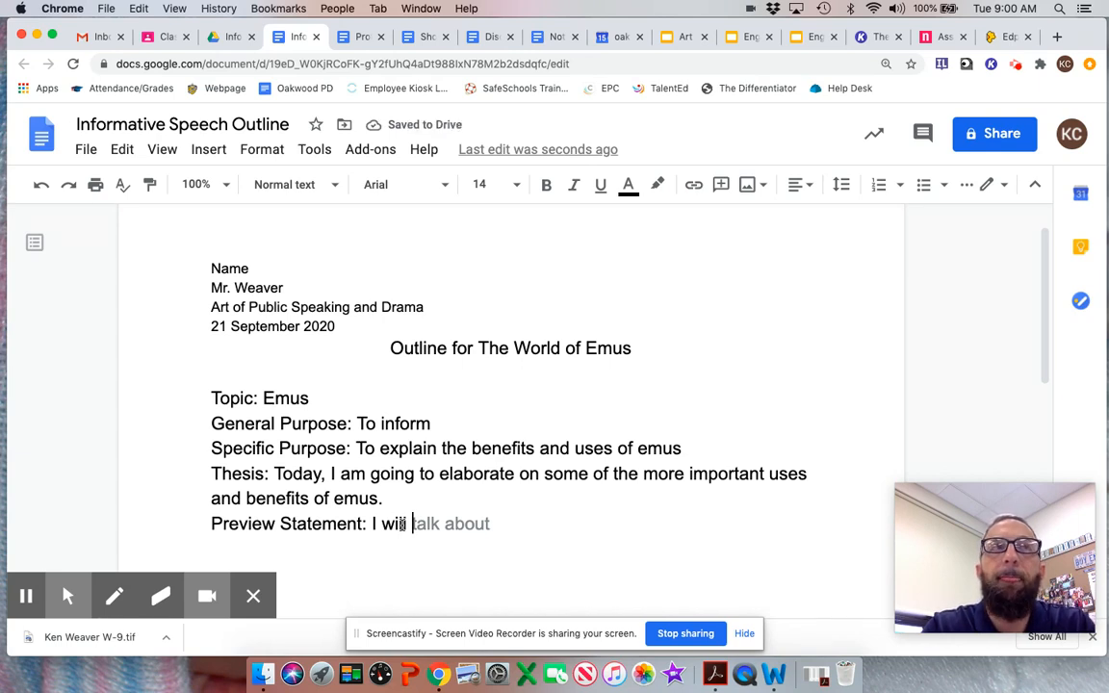
text(focus on the meat, oil, an)
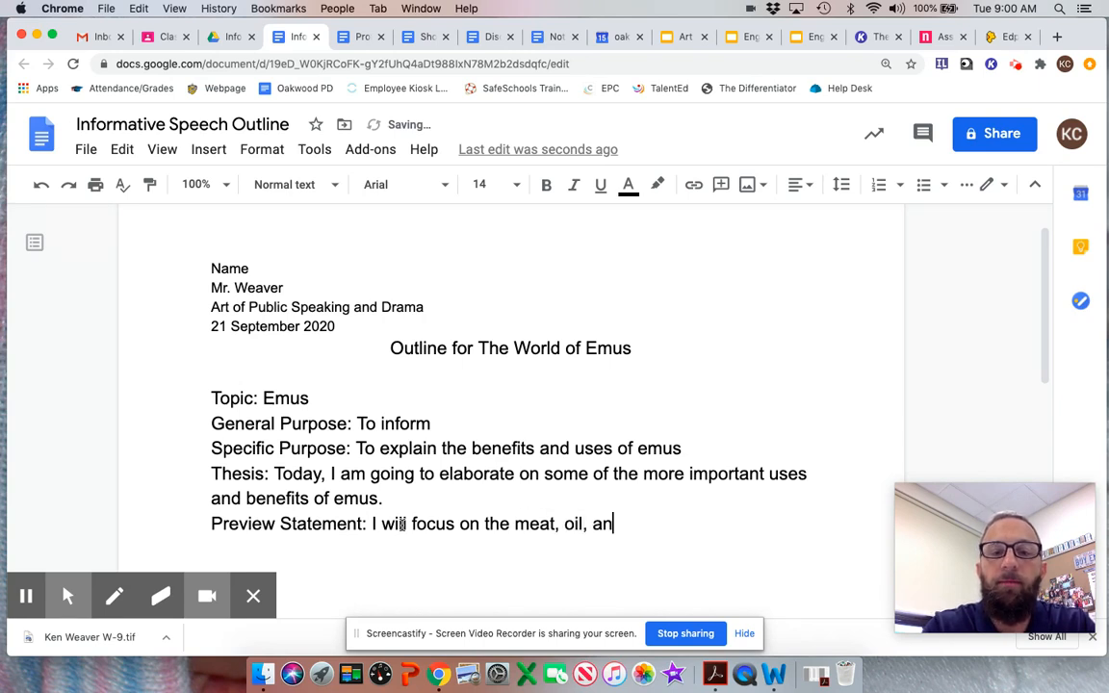
text(d leather)
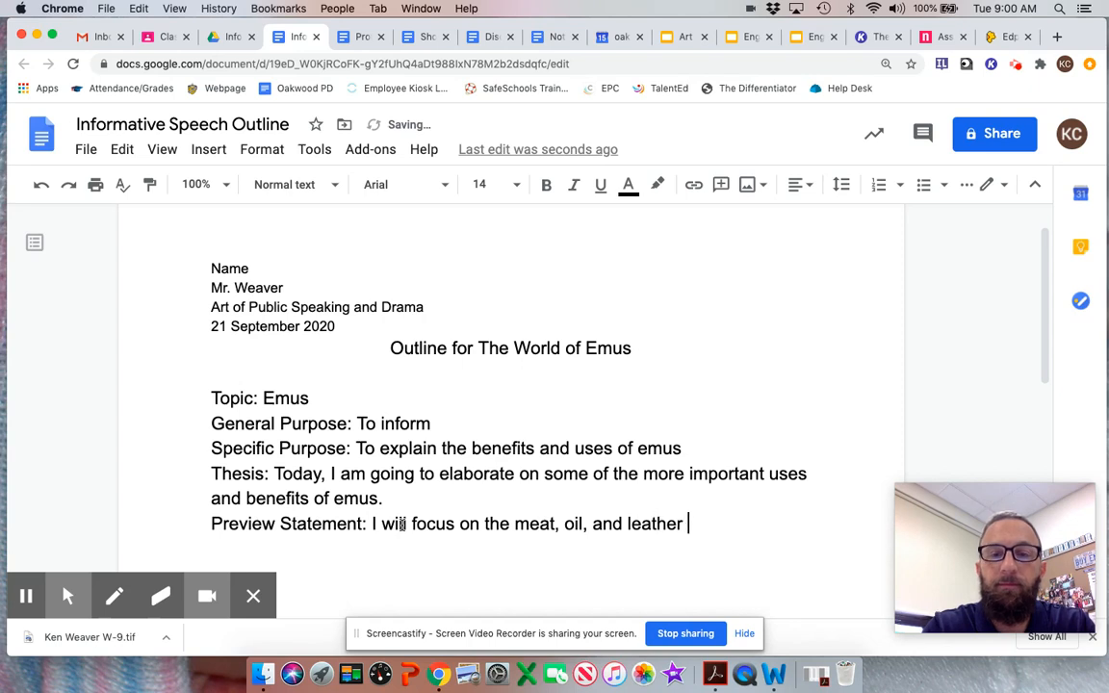
text(that you can)
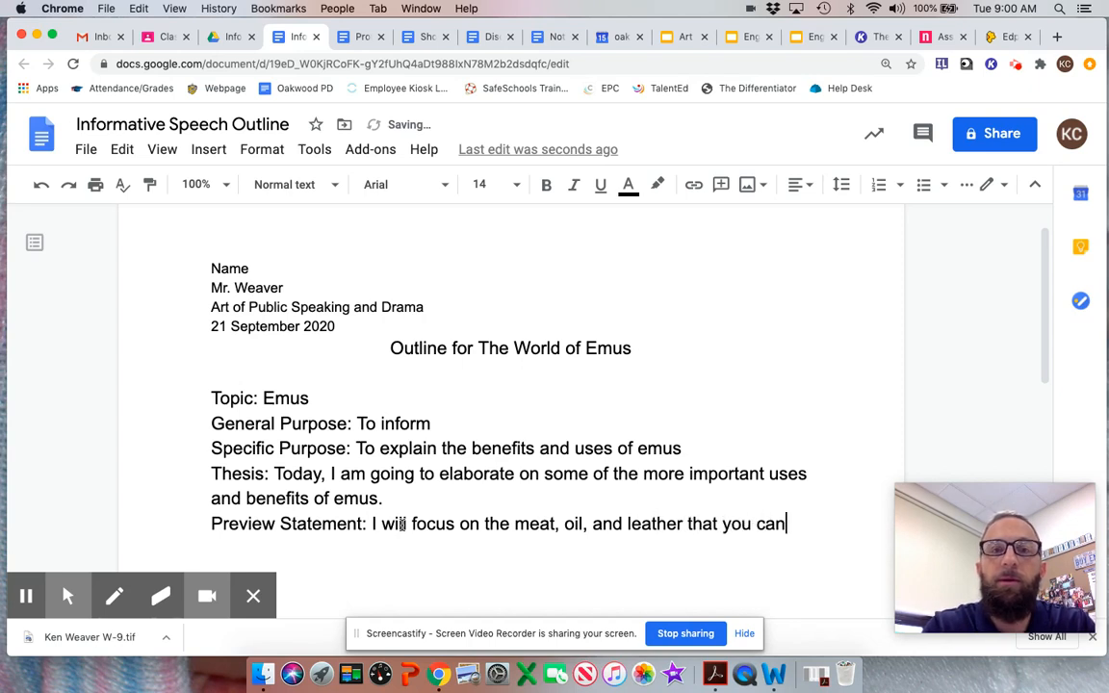
text(g)
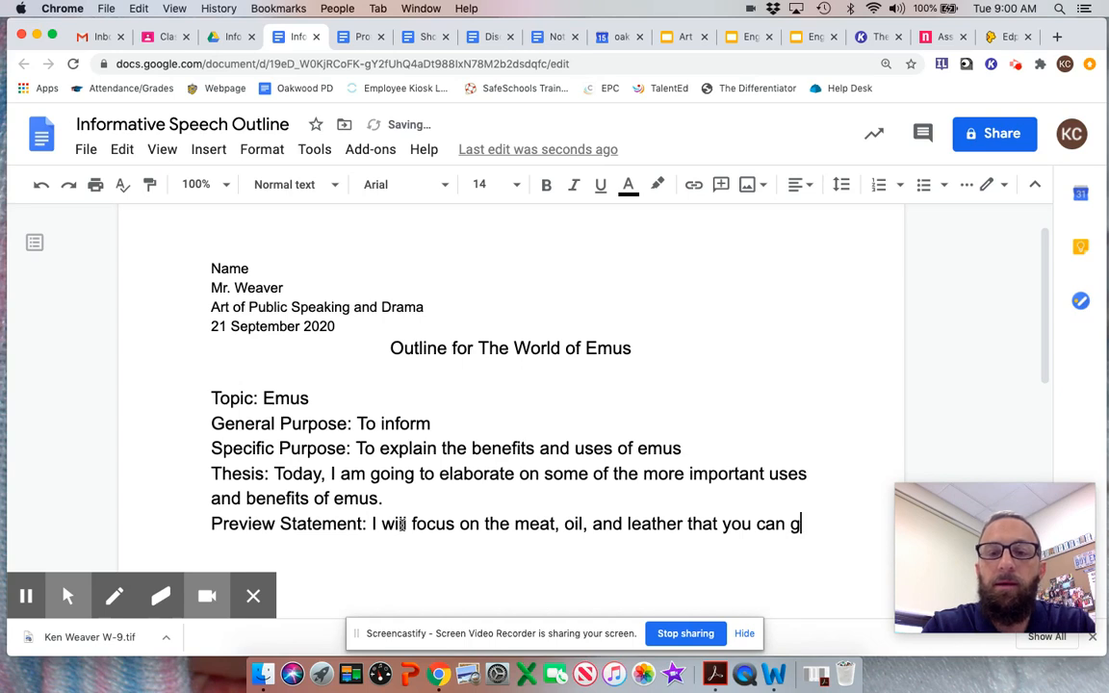
text(lean from the e)
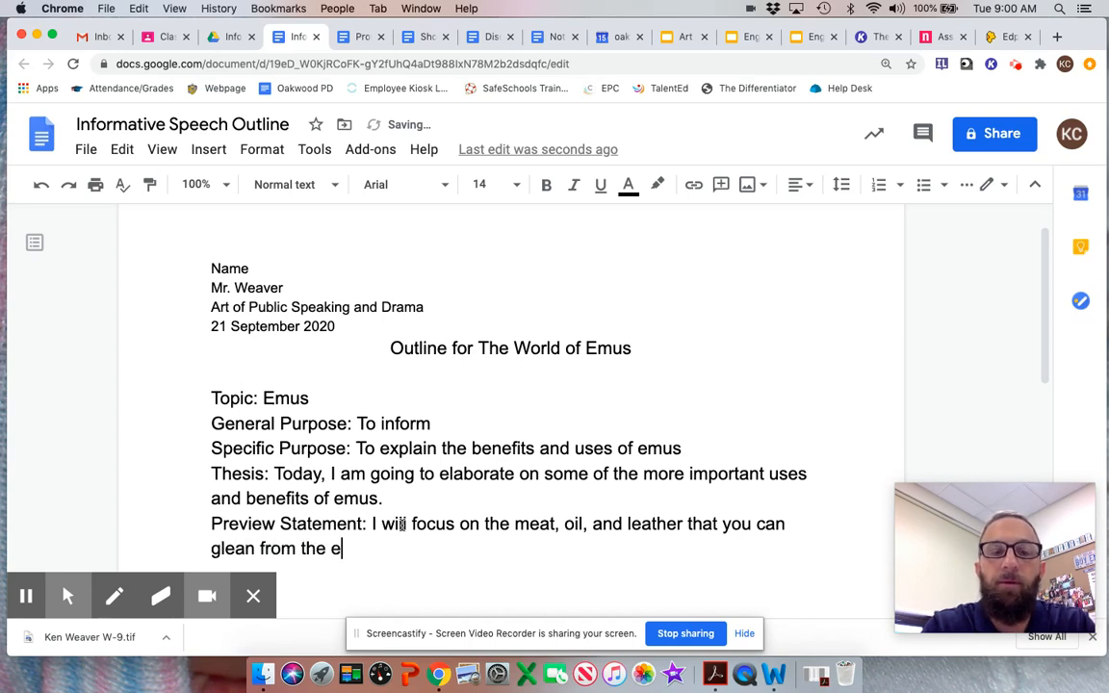
text(mu.)
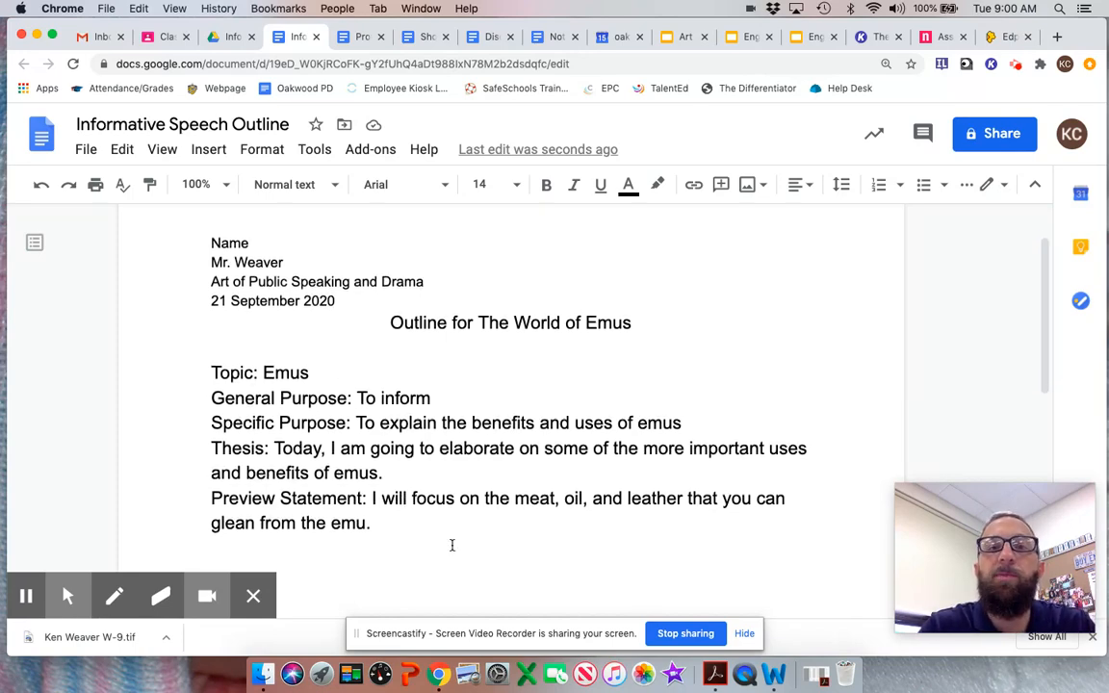
scroll(down, 3)
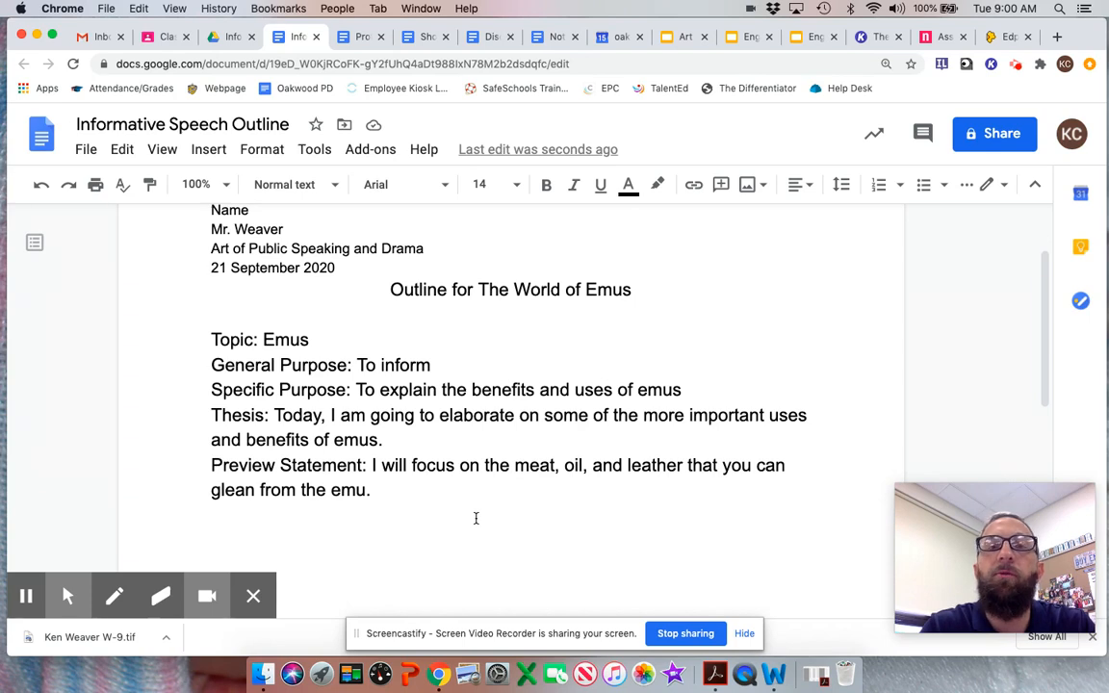